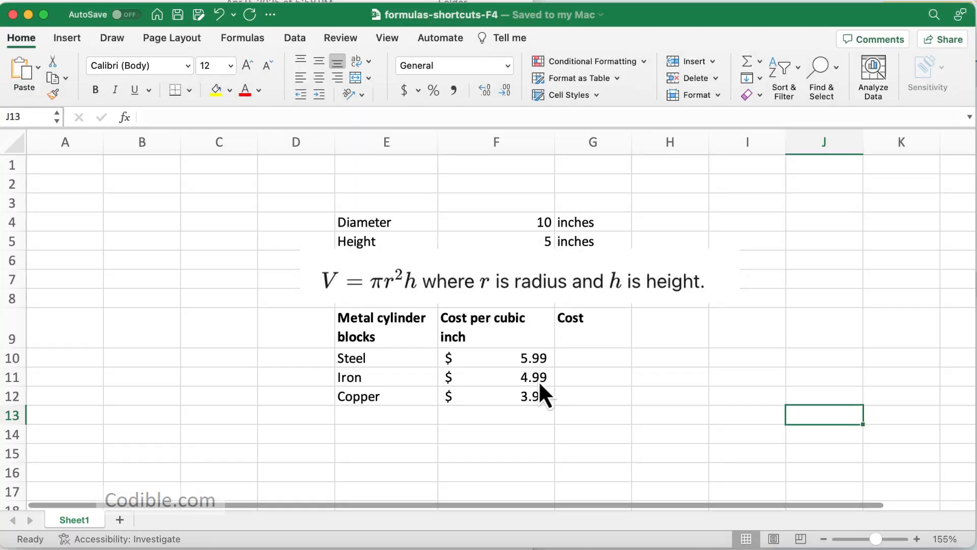
pyautogui.moveTo(543, 433)
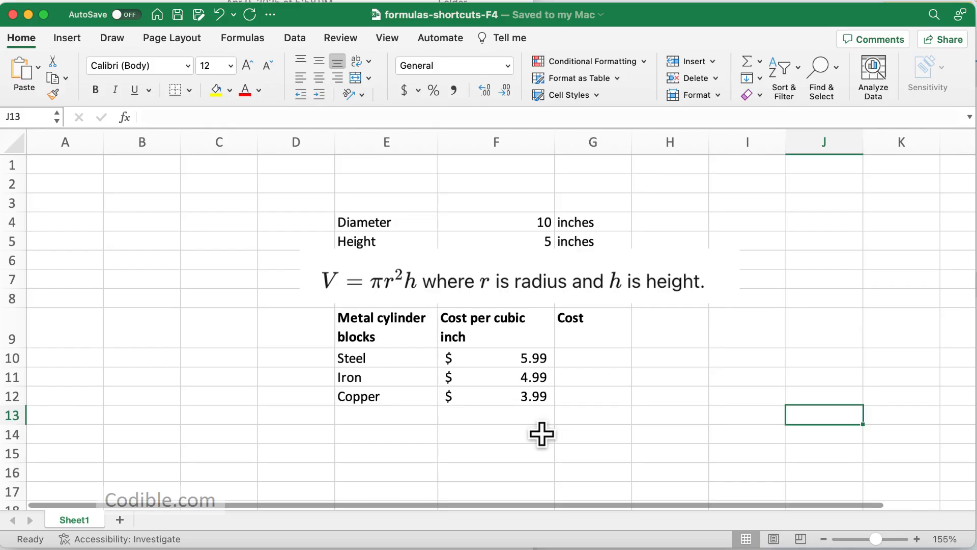
pyautogui.moveTo(538, 428)
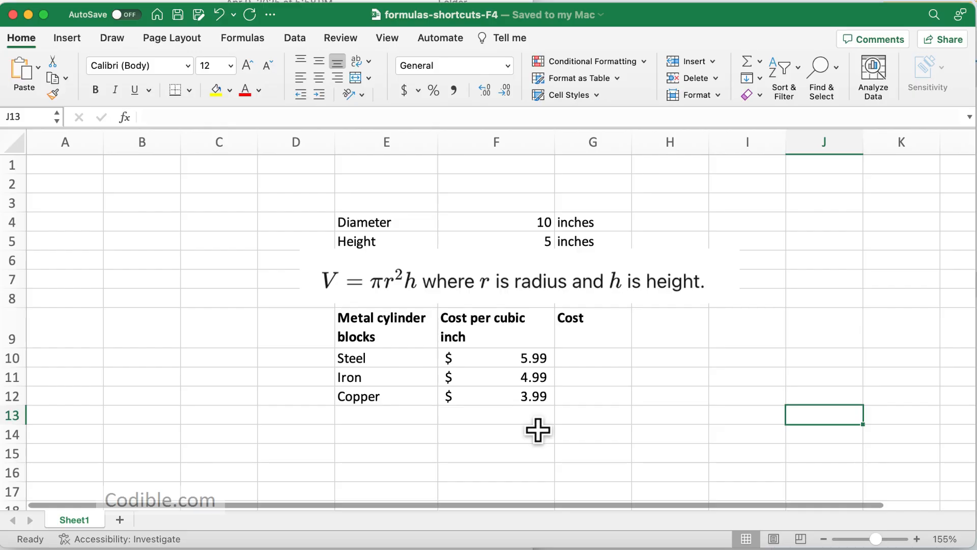
pyautogui.moveTo(550, 417)
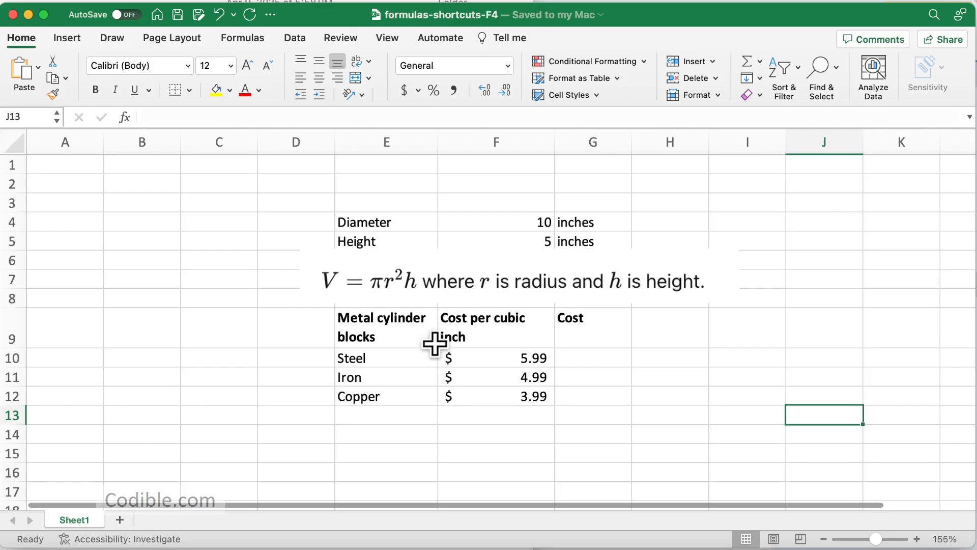
# Review the metal rows, per-cubic-inch costs, empty Cost cells, diameter and the volume-formula picture
pyautogui.click(386, 326)
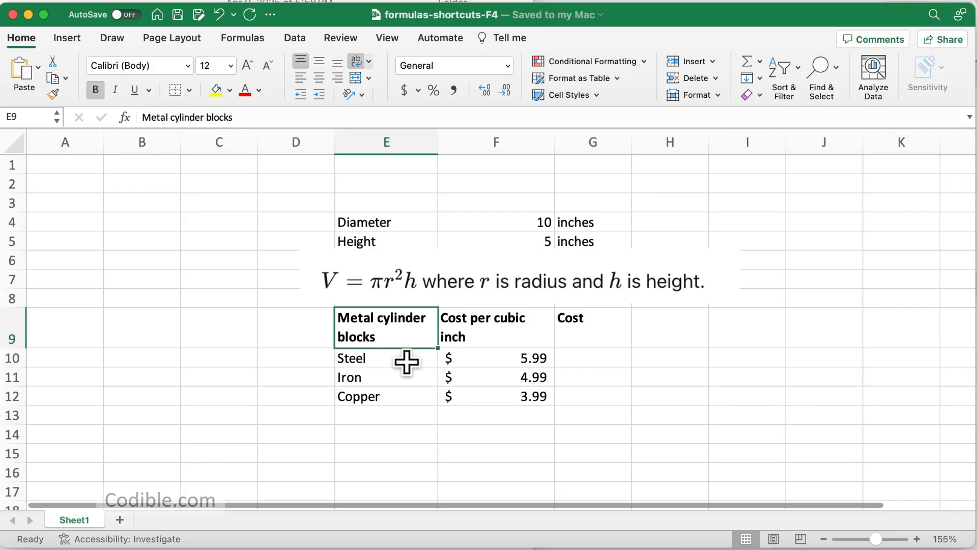
pyautogui.click(386, 396)
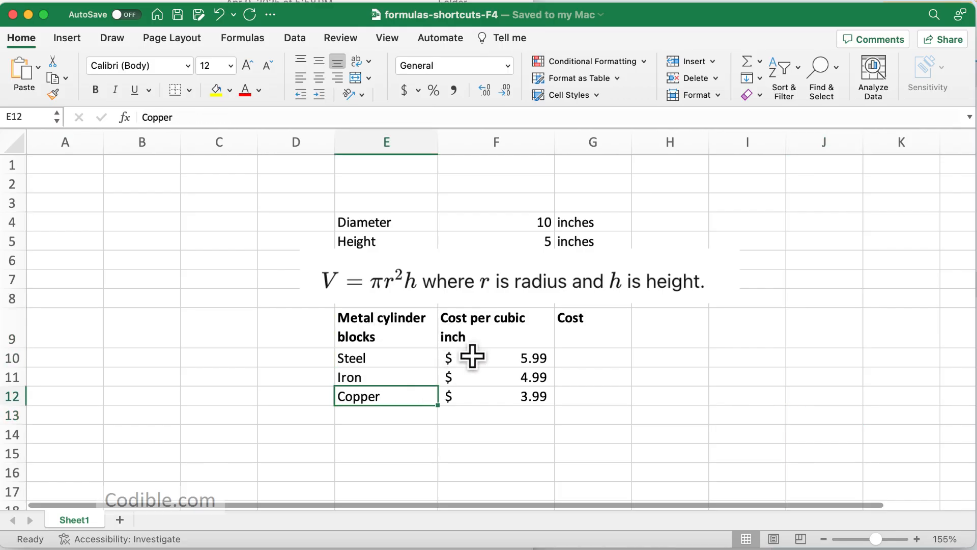
pyautogui.click(496, 326)
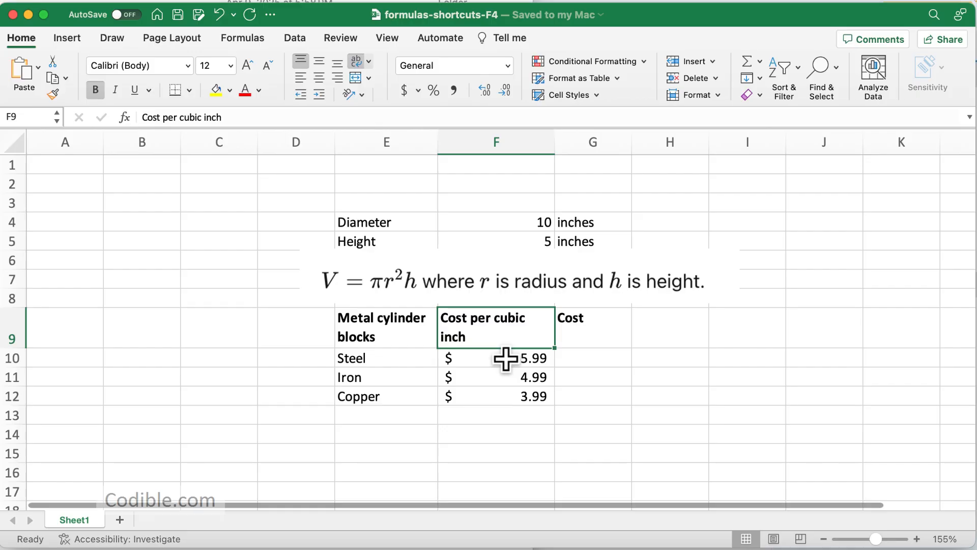
pyautogui.click(495, 396)
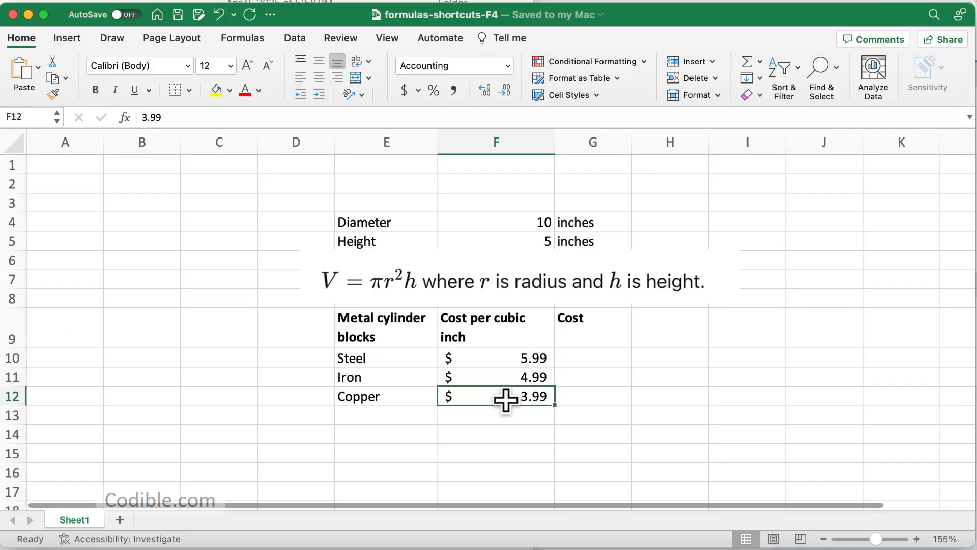
pyautogui.click(592, 357)
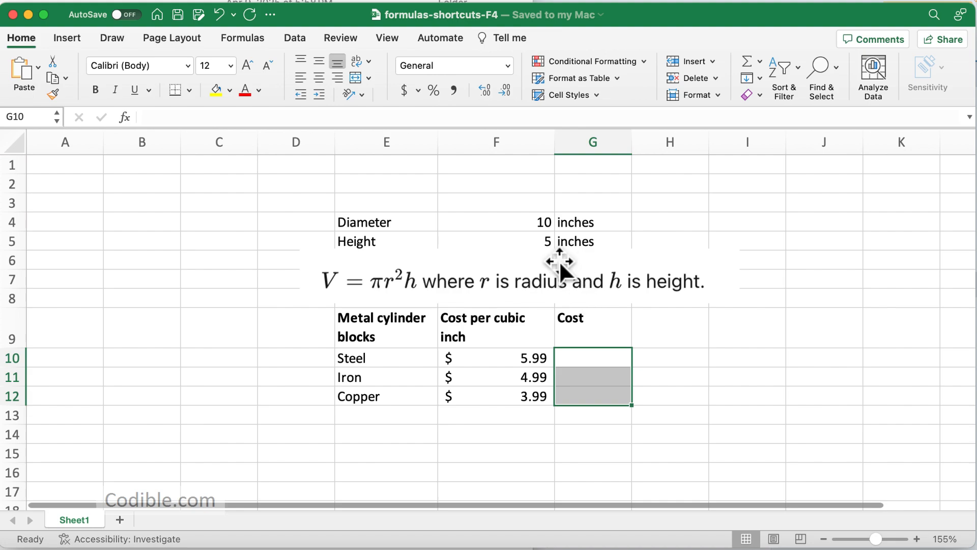
pyautogui.click(495, 222)
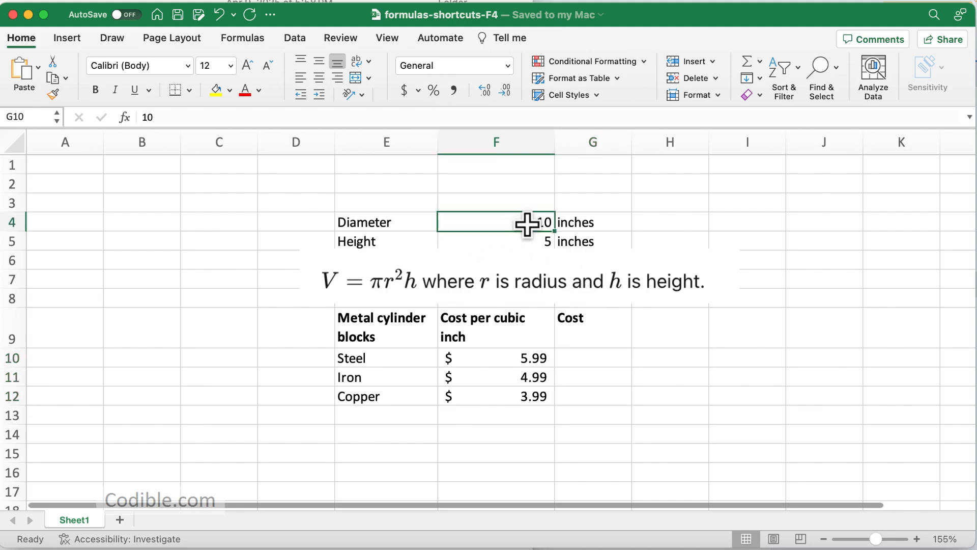
pyautogui.click(495, 222)
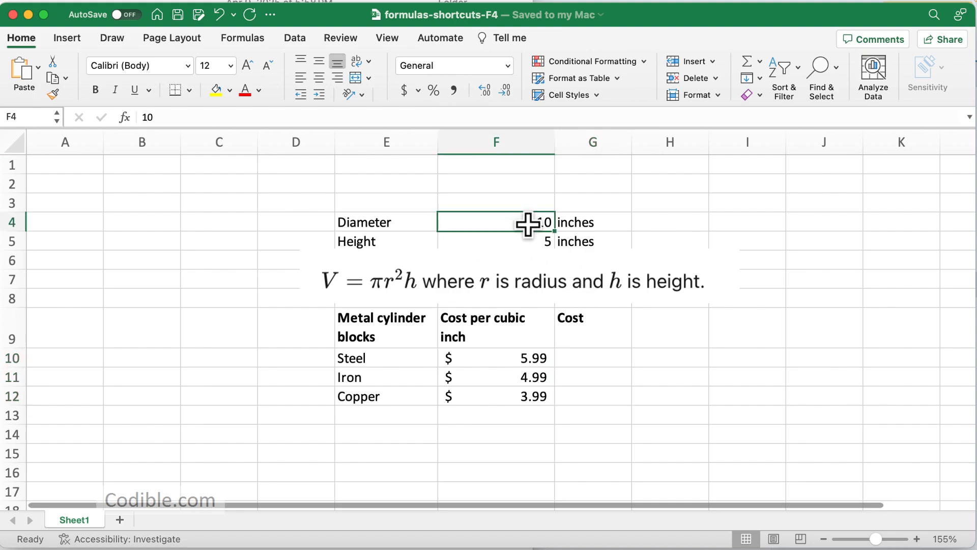
pyautogui.click(514, 280)
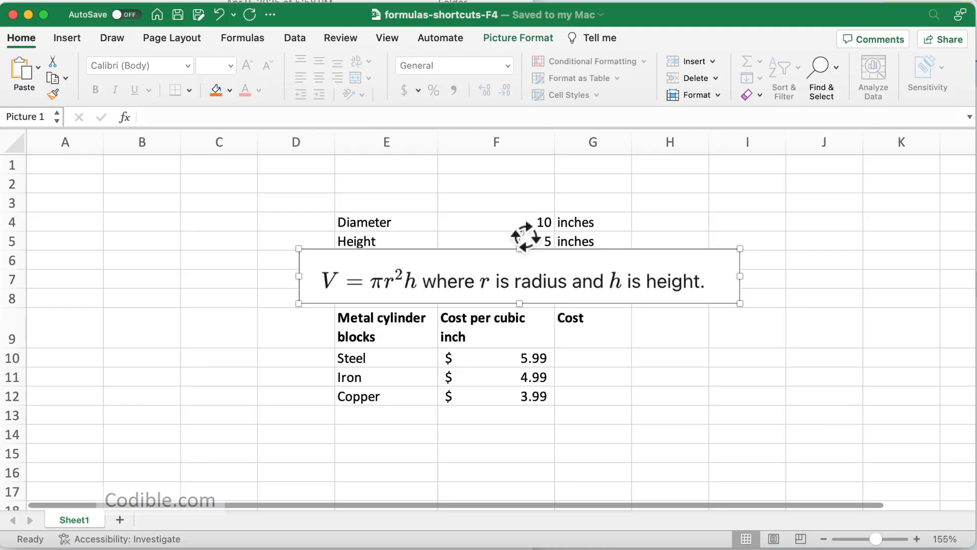
pyautogui.click(591, 241)
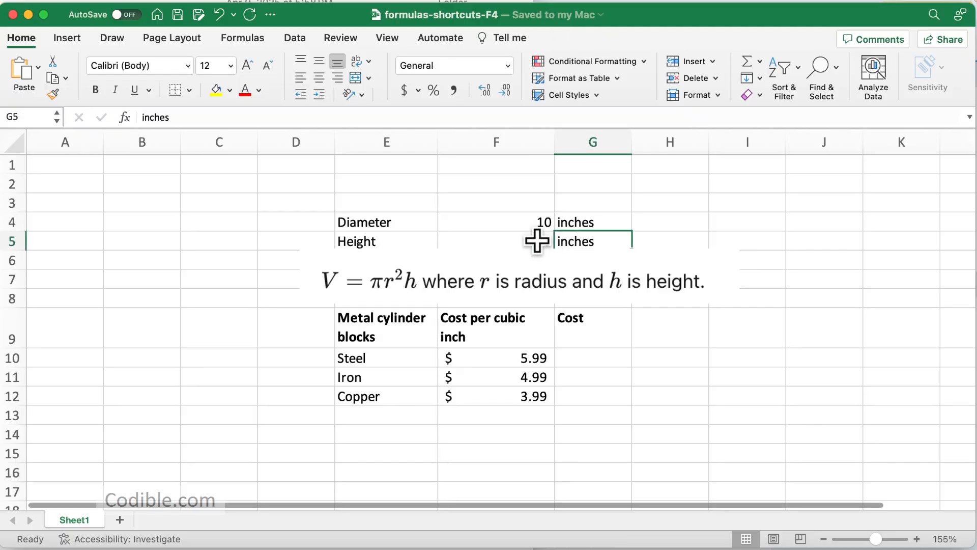
pyautogui.write('5')
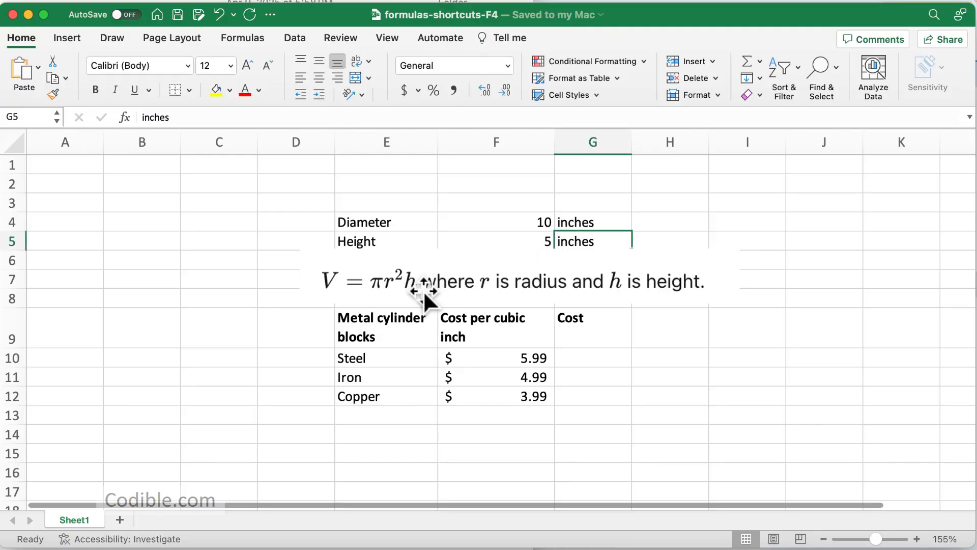
pyautogui.moveTo(584, 324)
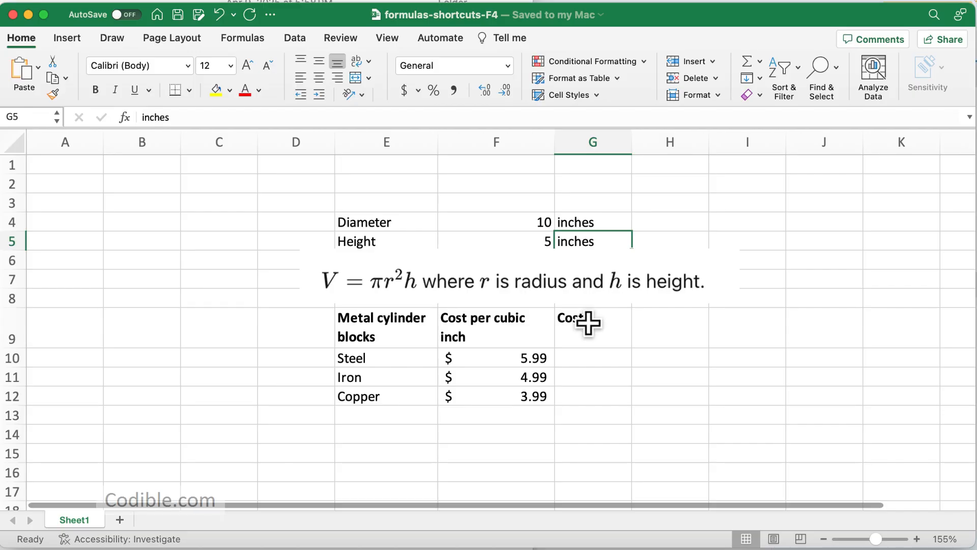
pyautogui.moveTo(595, 358)
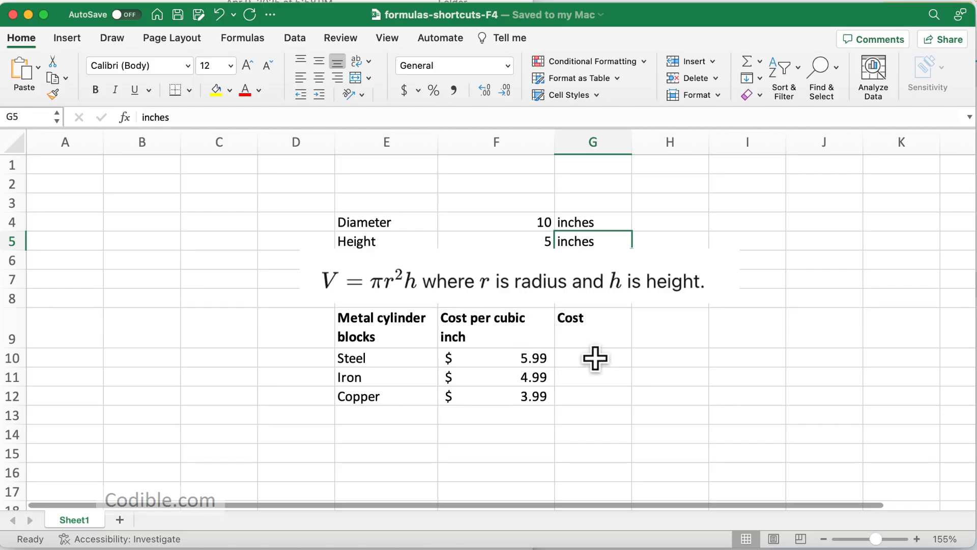
pyautogui.moveTo(523, 359)
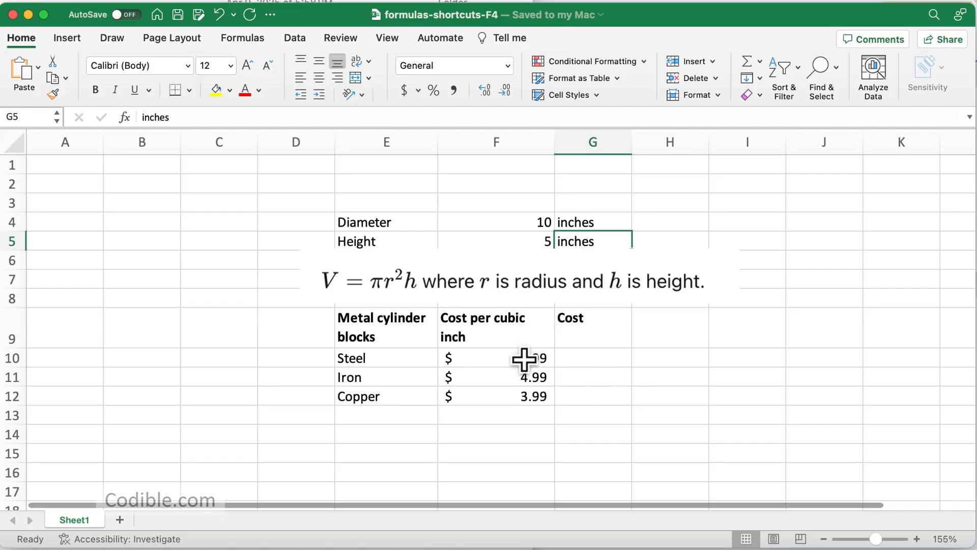
pyautogui.moveTo(384, 299)
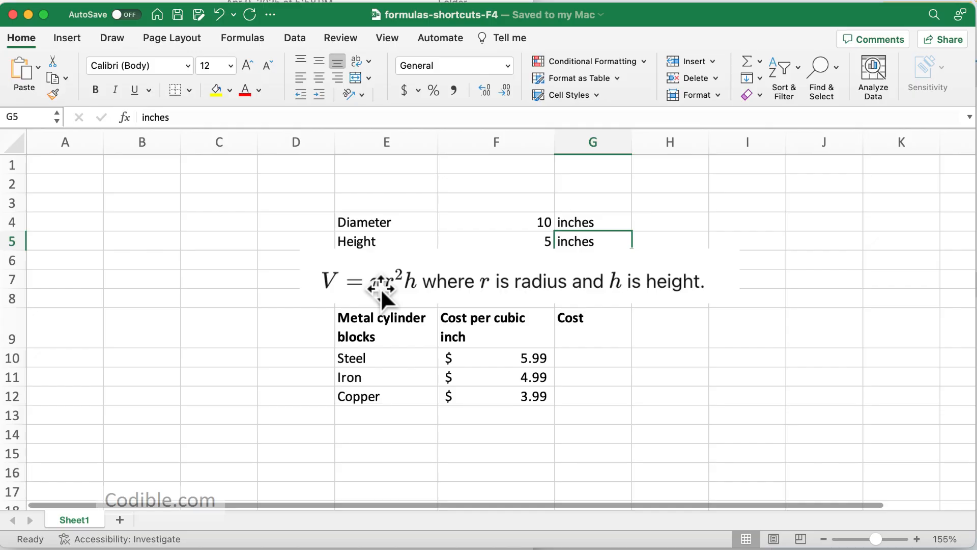
pyautogui.moveTo(393, 299)
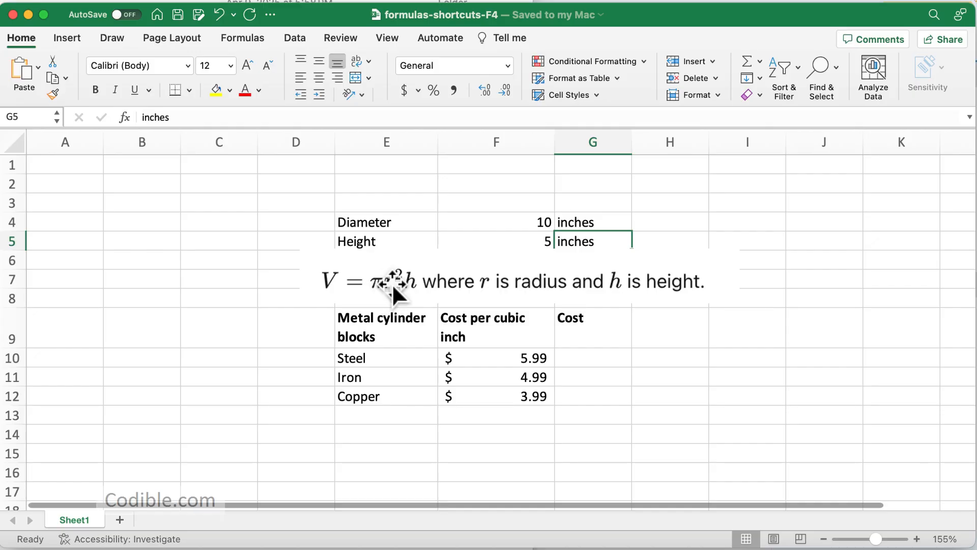
pyautogui.moveTo(510, 293)
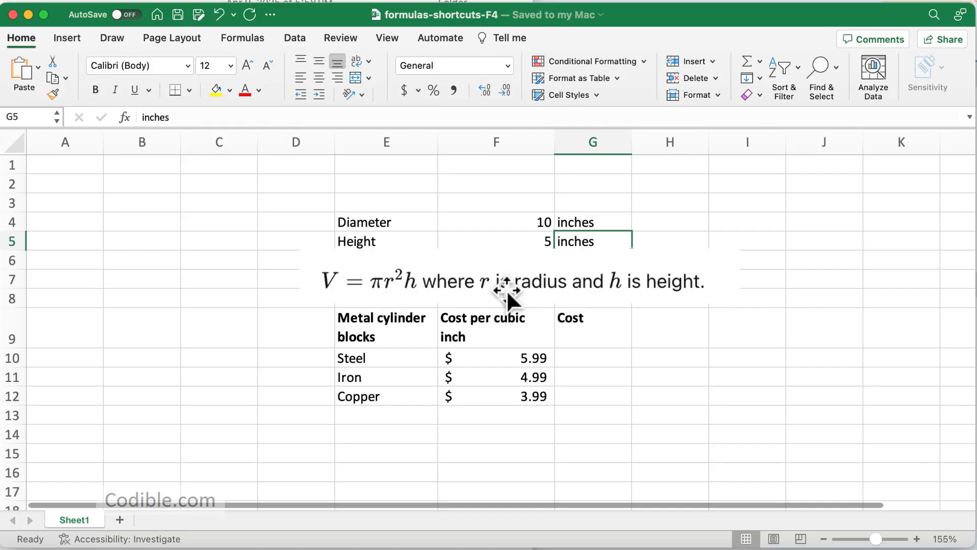
pyautogui.moveTo(548, 255)
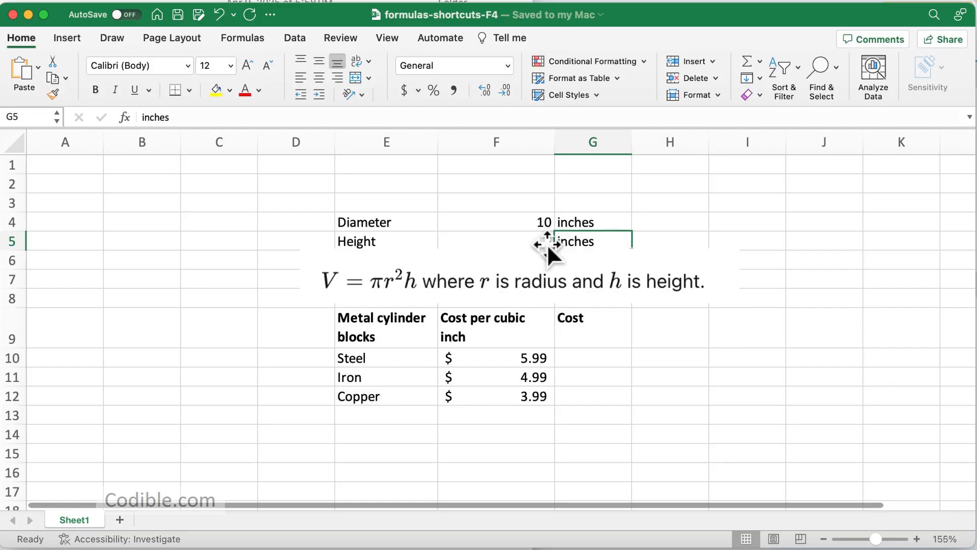
pyautogui.moveTo(554, 258)
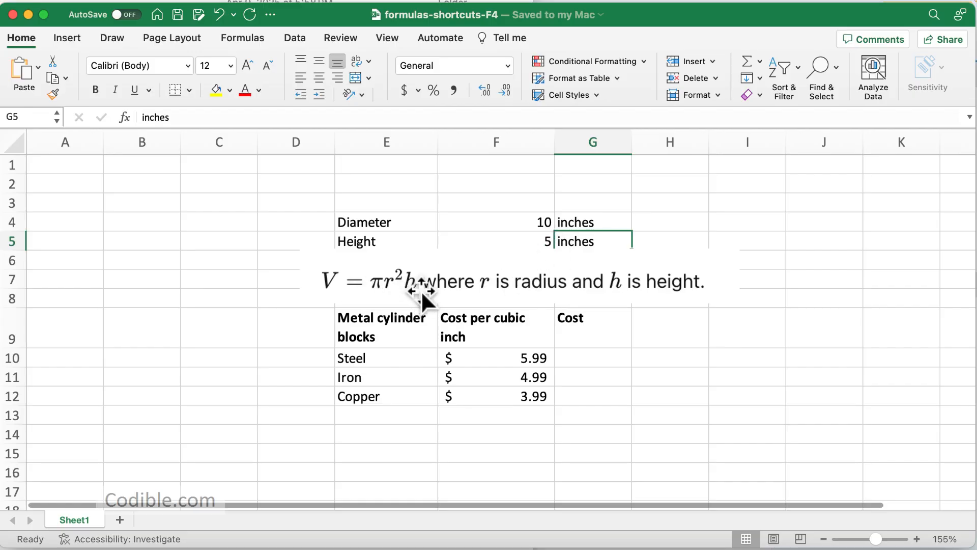
# Enter =PI()*(F4/2)^2*F5 in Steel's Cost cell G10 using diameter F4 and height F5
pyautogui.click(592, 357)
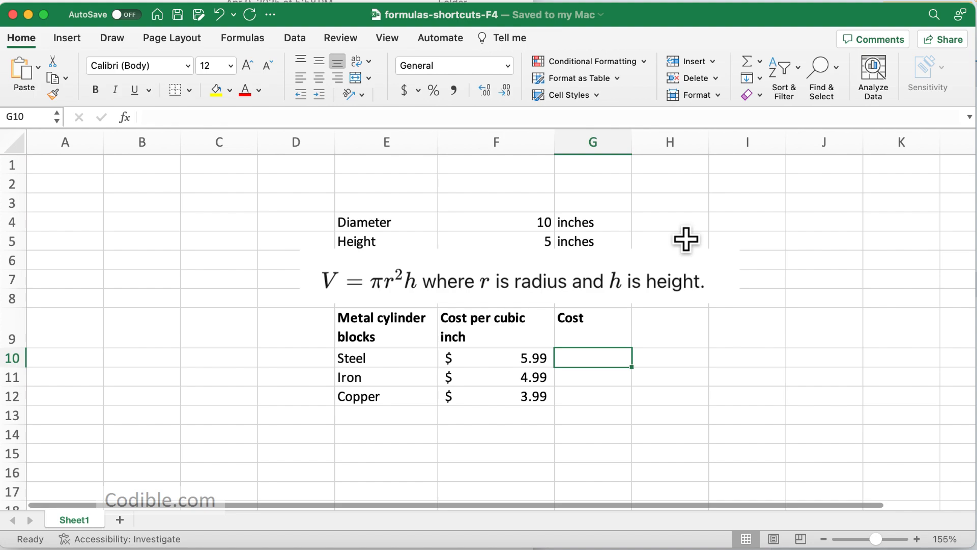
pyautogui.write('=PI(')
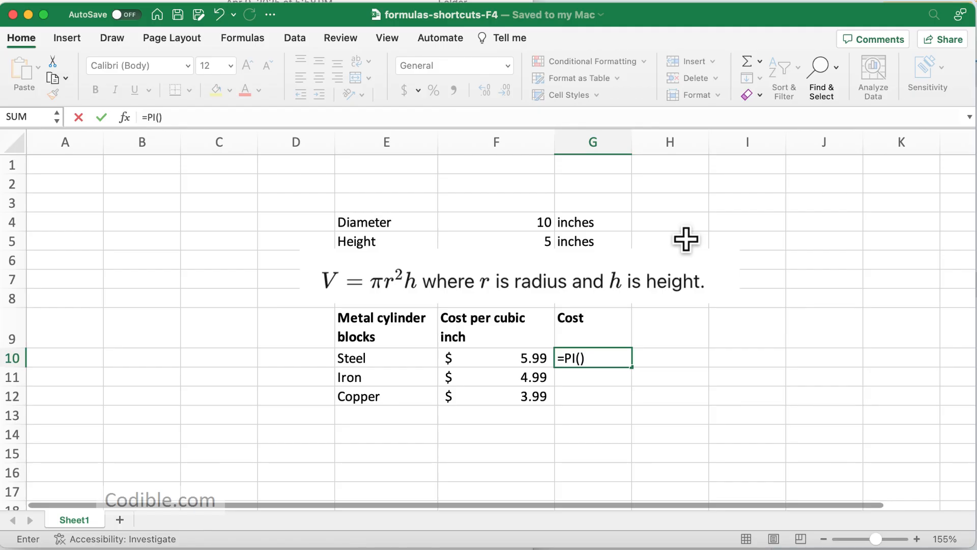
pyautogui.write('*')
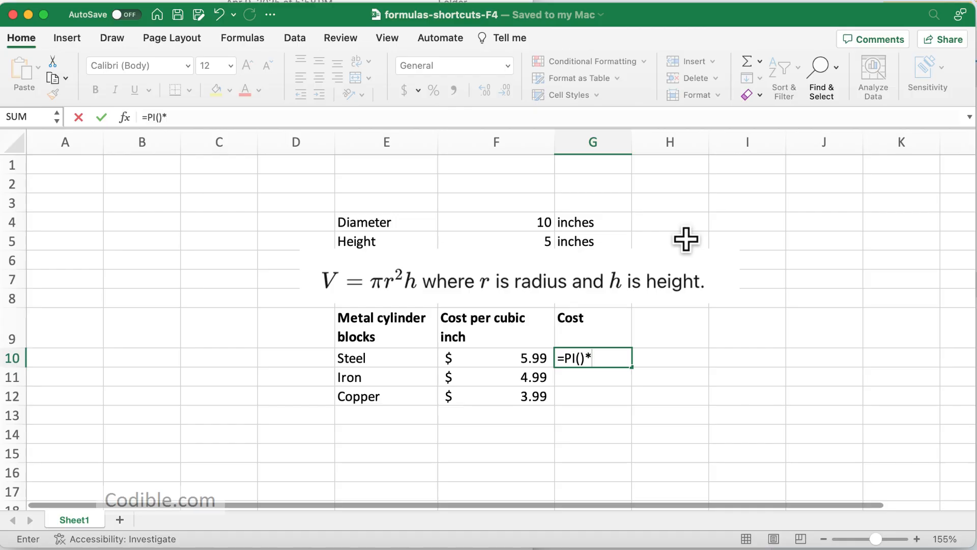
pyautogui.write('(')
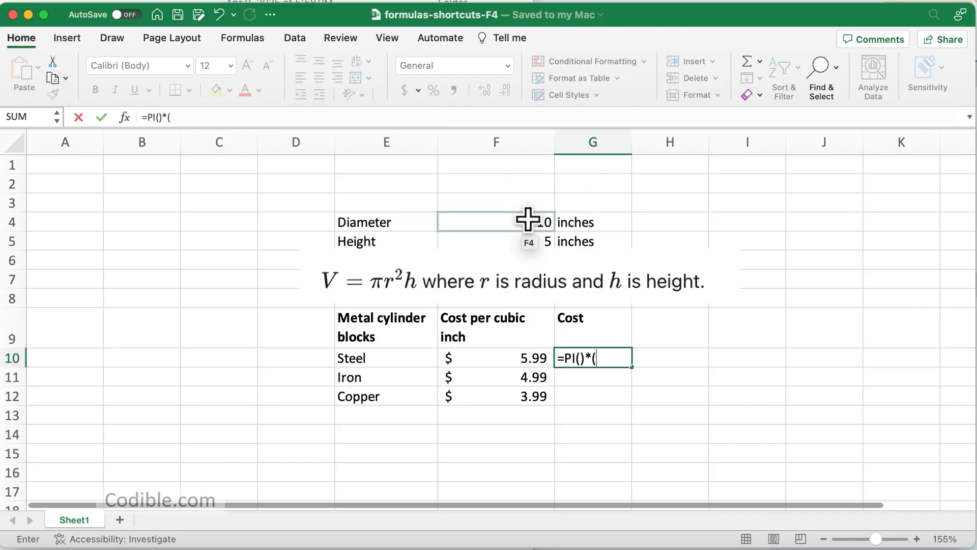
pyautogui.write('F4/2')
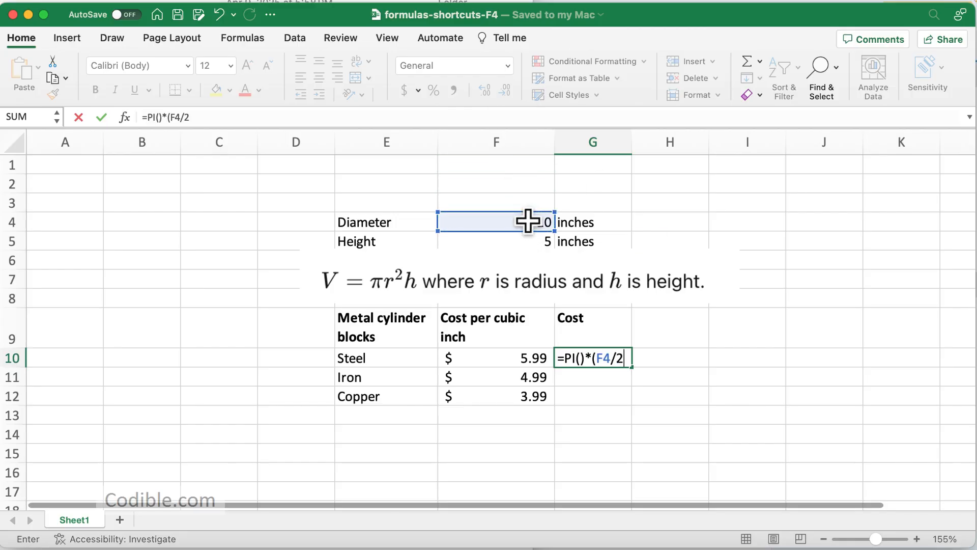
pyautogui.write('^')
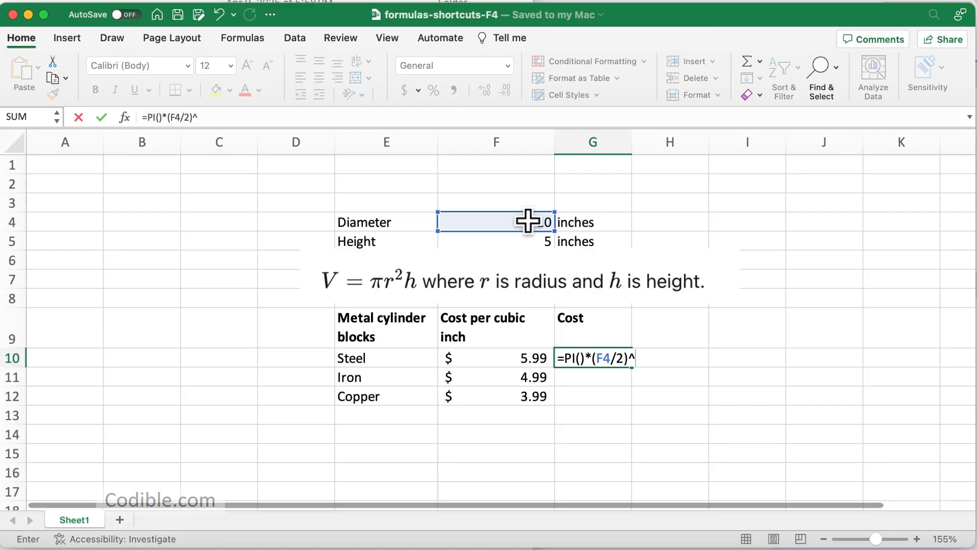
pyautogui.write('2')
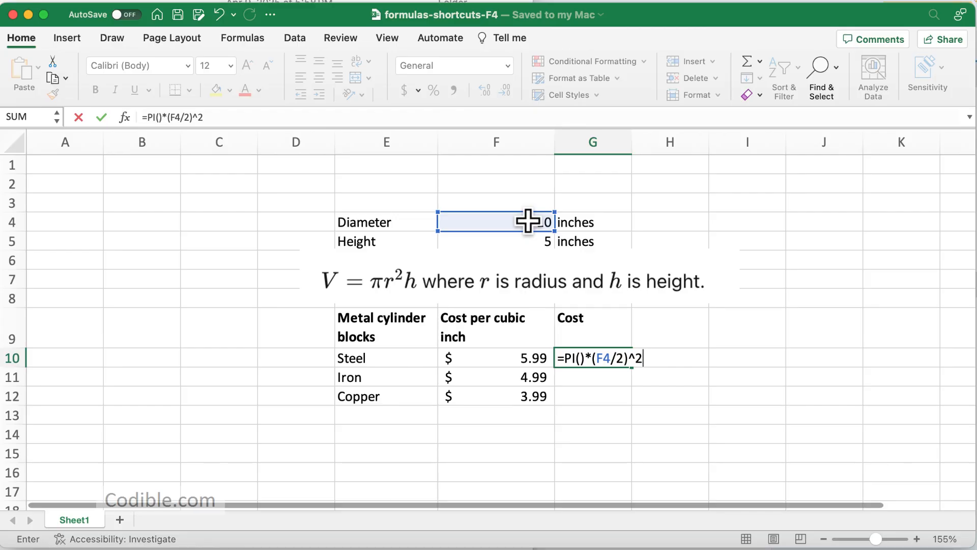
pyautogui.write('*')
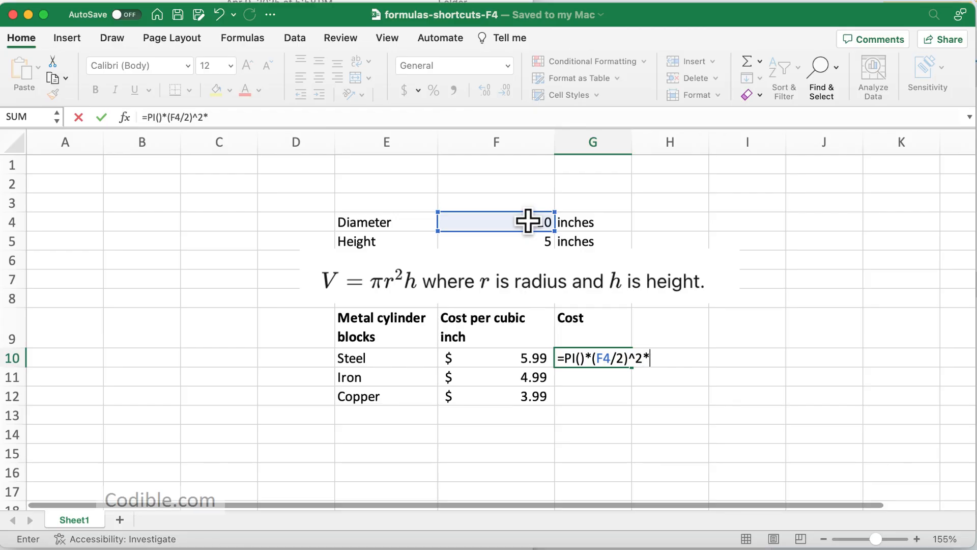
pyautogui.click(496, 242)
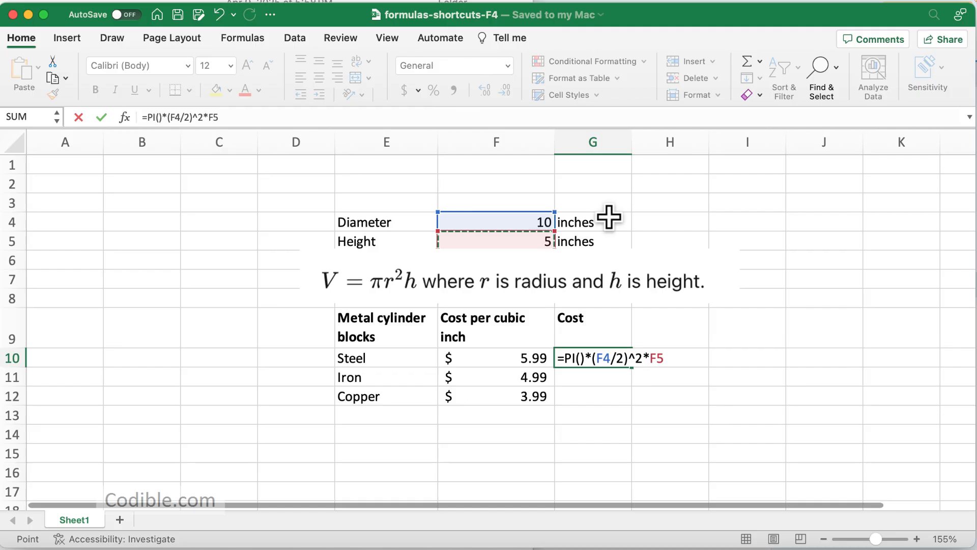
pyautogui.moveTo(589, 321)
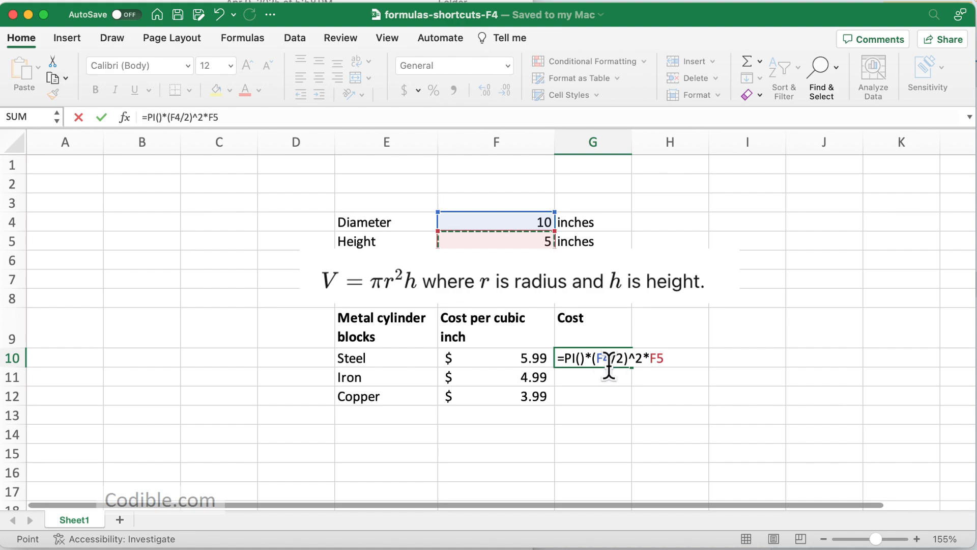
pyautogui.moveTo(589, 366)
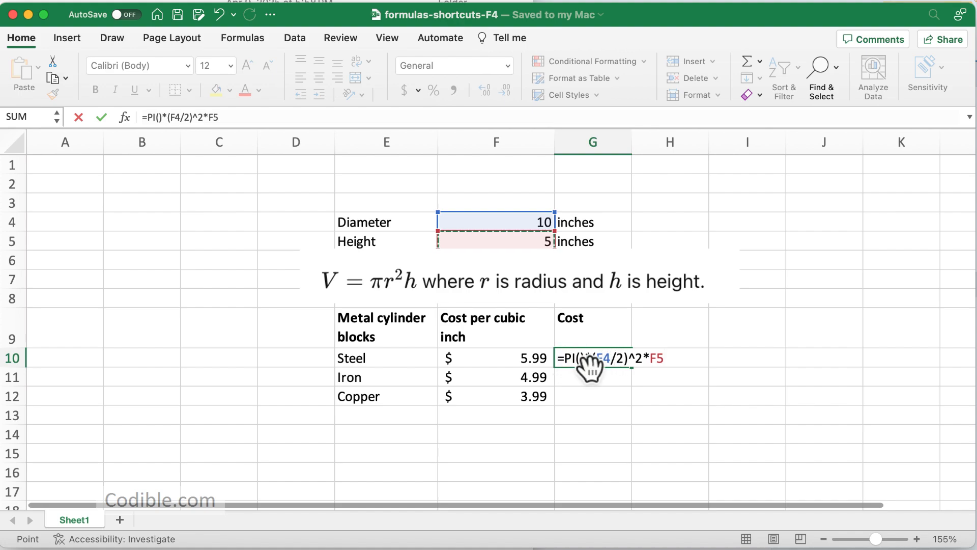
pyautogui.moveTo(594, 410)
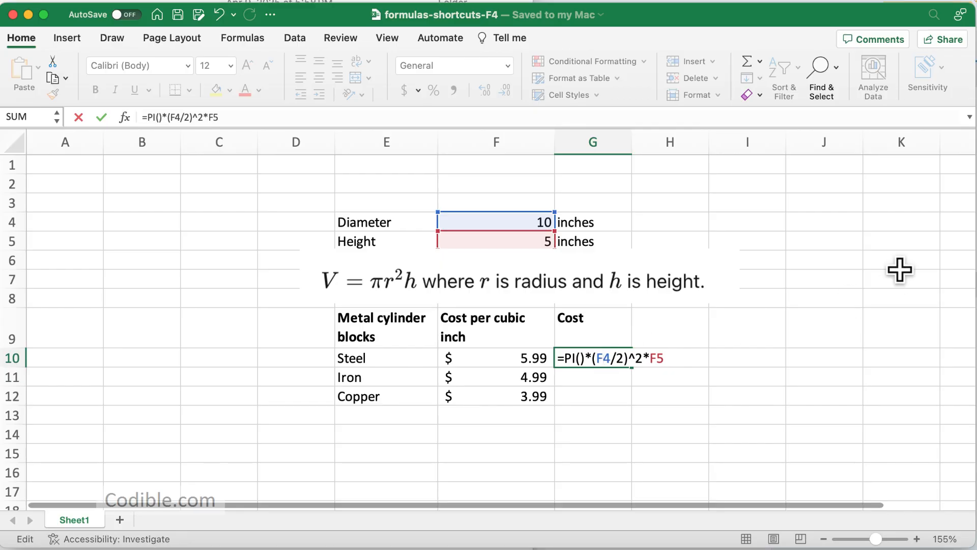
# Cycle the diameter reference through $F$4, F$4, $F4 and F4, ending absolute as $F$4
pyautogui.press('f4')
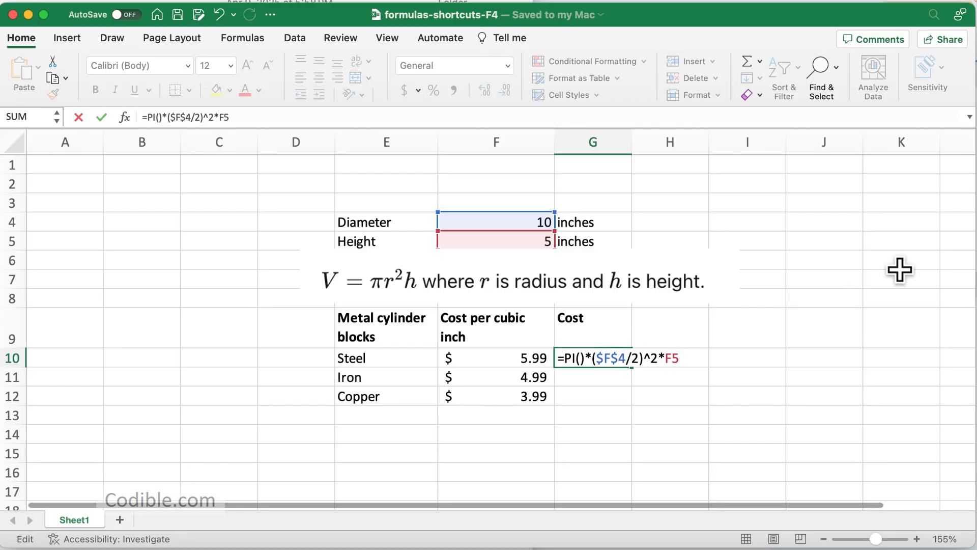
pyautogui.press('F4')
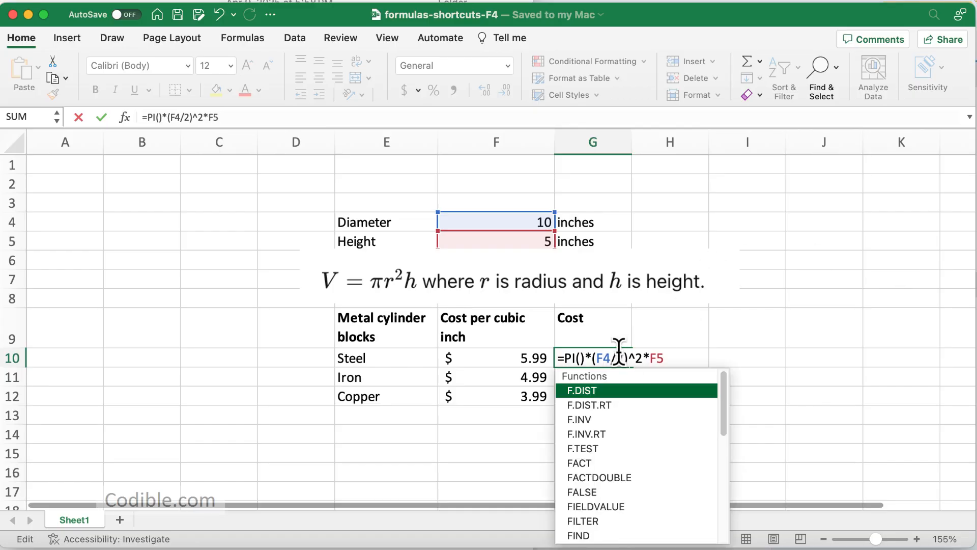
pyautogui.moveTo(672, 349)
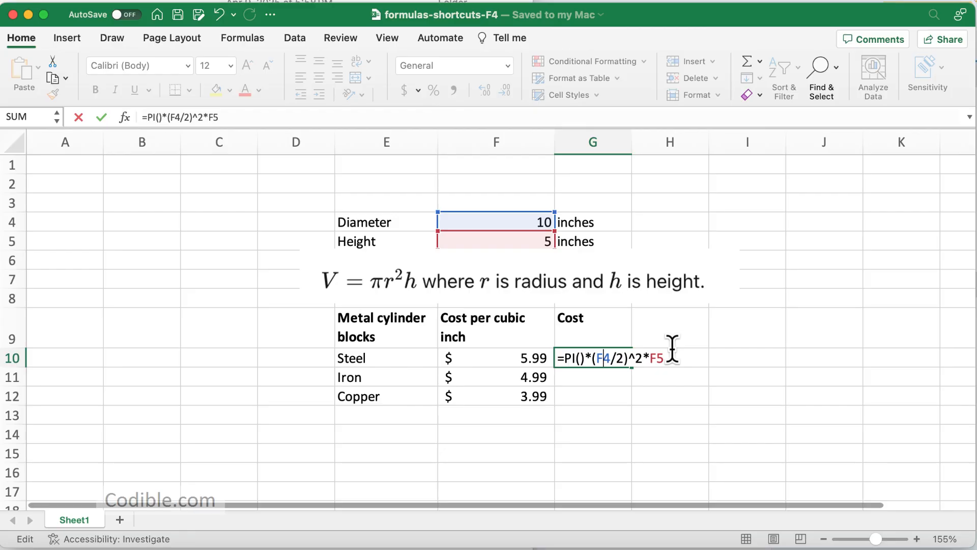
pyautogui.press('f4')
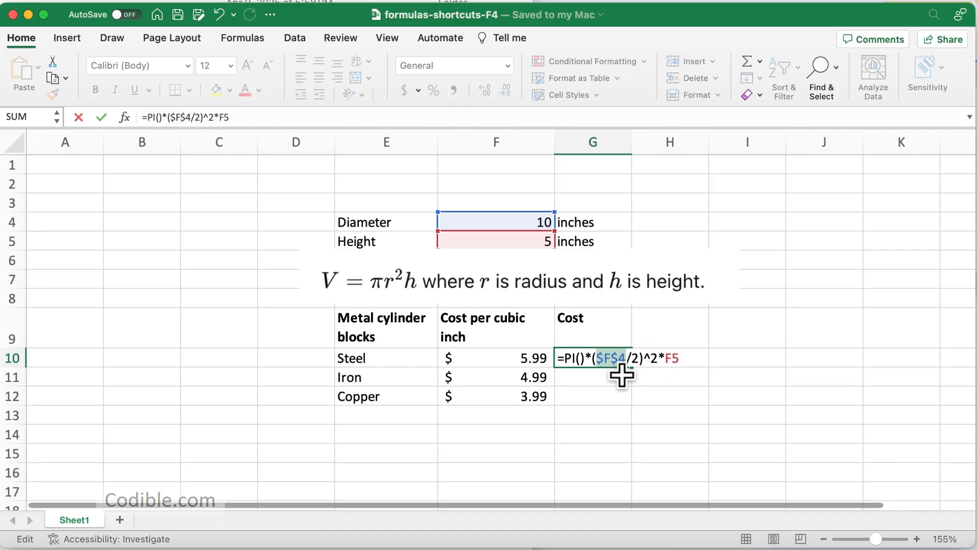
pyautogui.press('f4')
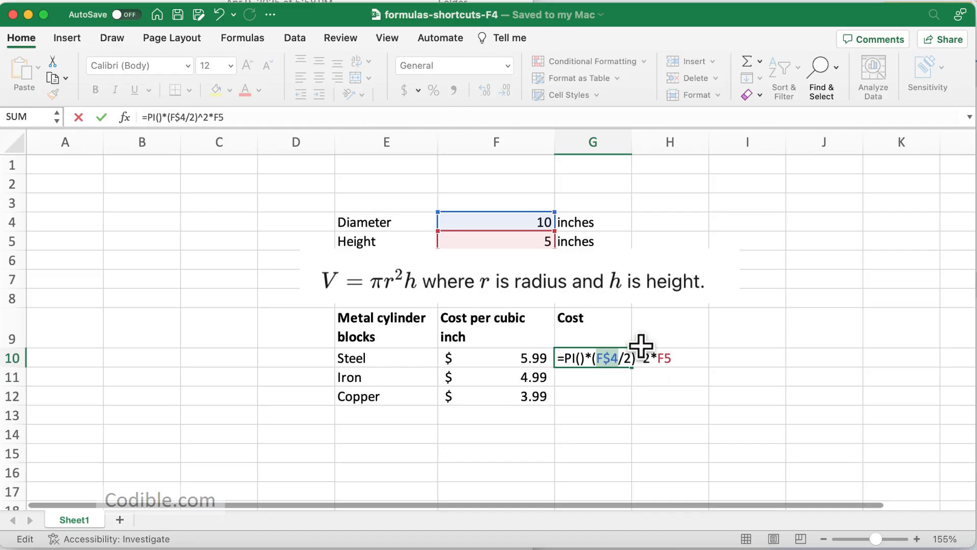
pyautogui.press('f4')
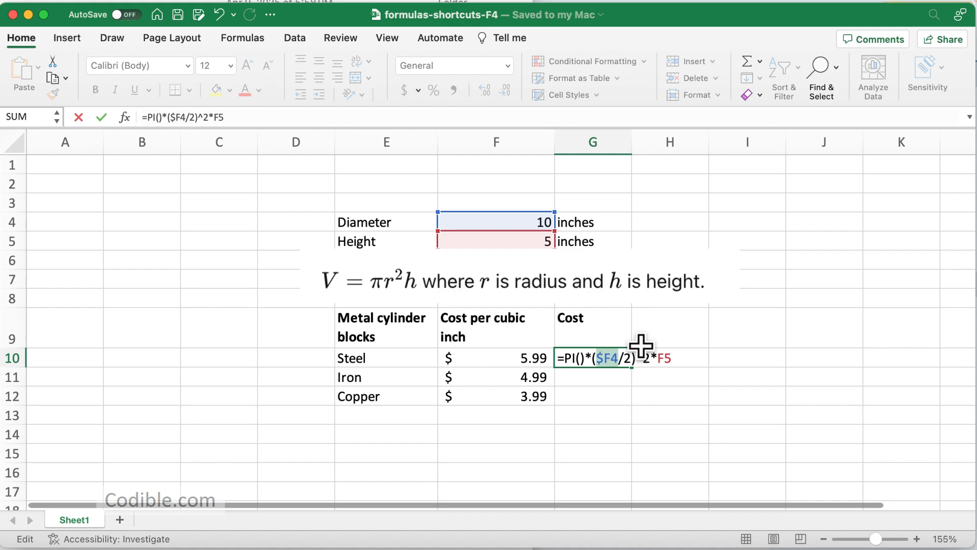
pyautogui.press('f4')
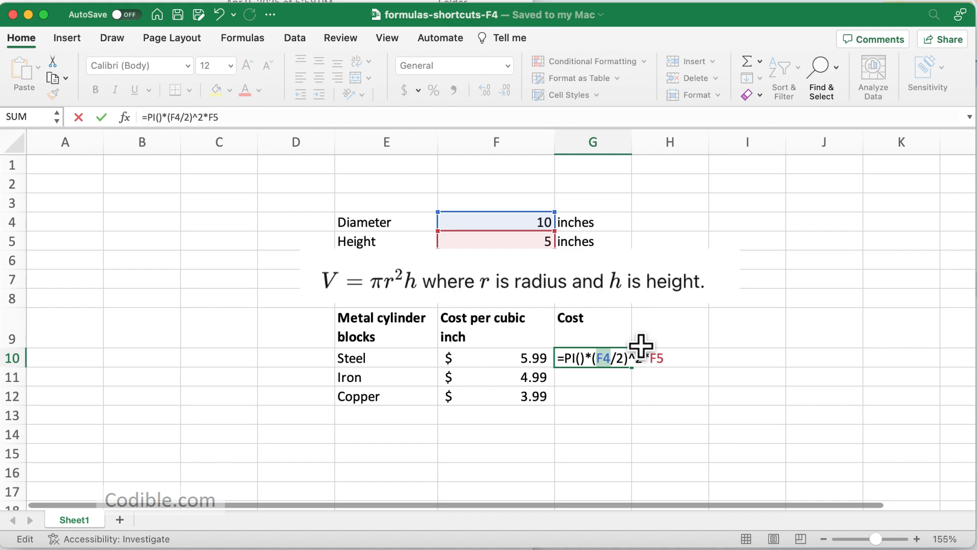
pyautogui.press('f4')
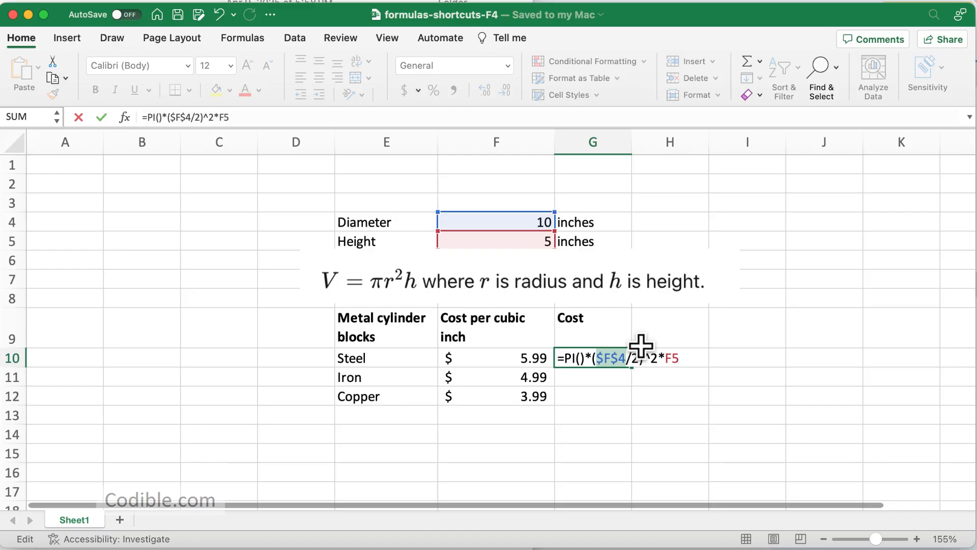
pyautogui.moveTo(675, 378)
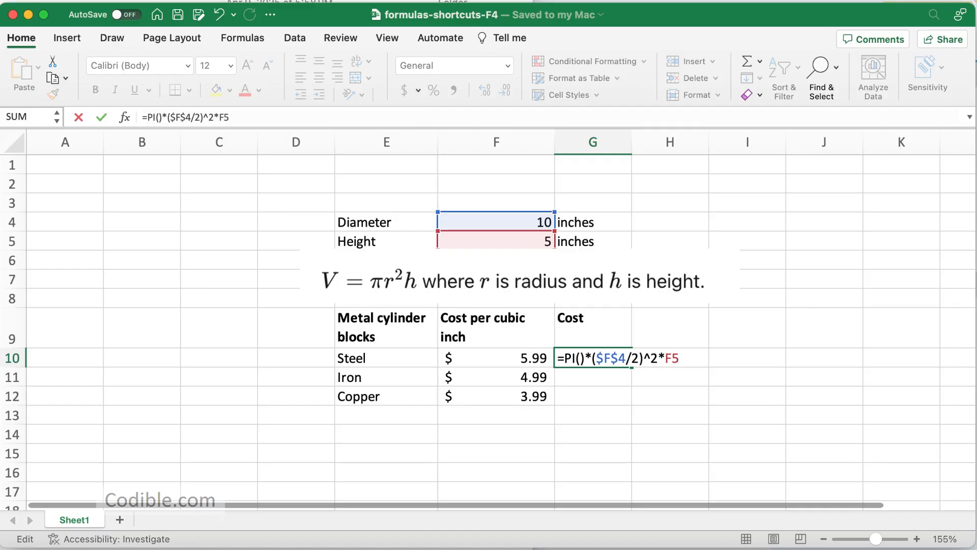
# Make the height reference $F$5, fill G10:G12 to show 392.69908, and begin extending G10 with *
pyautogui.press('f4')
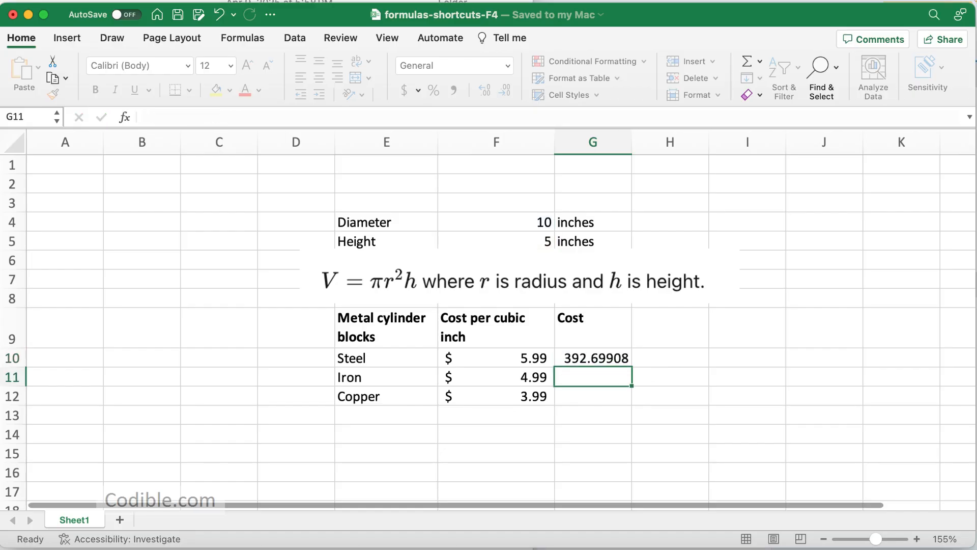
pyautogui.click(592, 357)
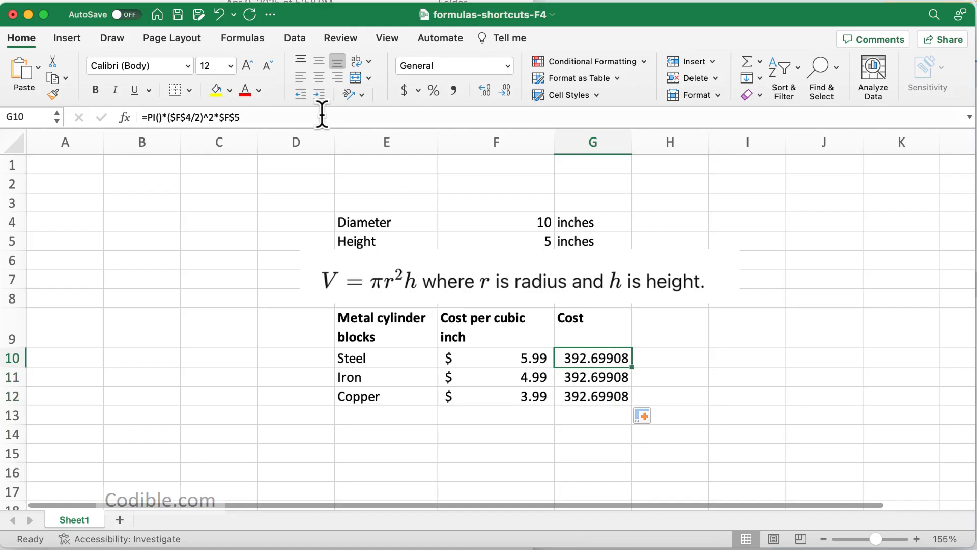
pyautogui.write('*')
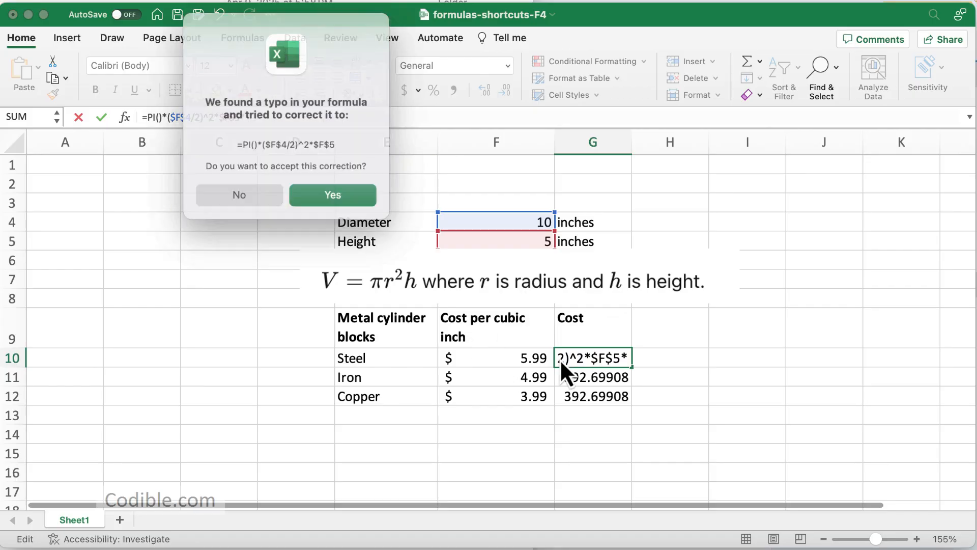
pyautogui.moveTo(330, 192)
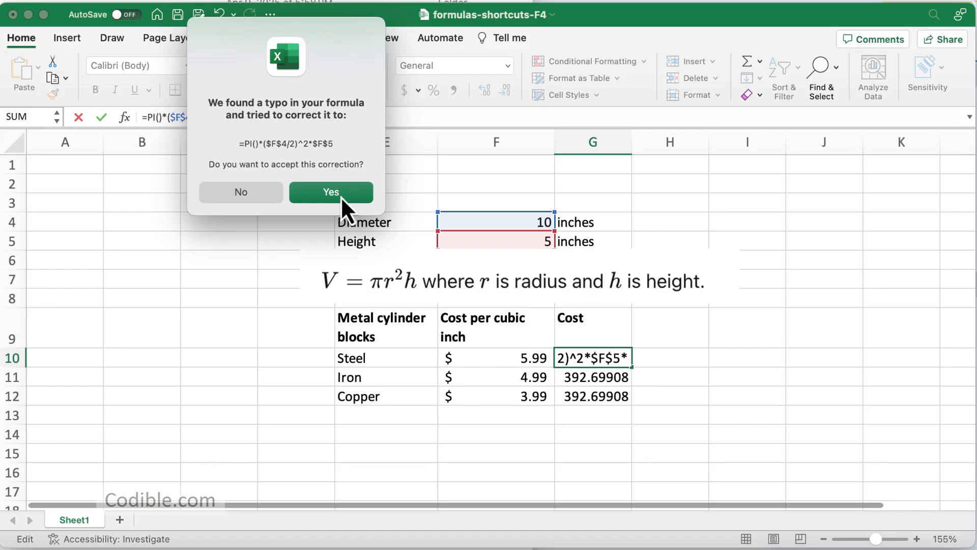
# Multiply the volume by F10's cost per cubic inch, giving $2,352.27, $1,959.57 and $1,566.87
pyautogui.click(330, 192)
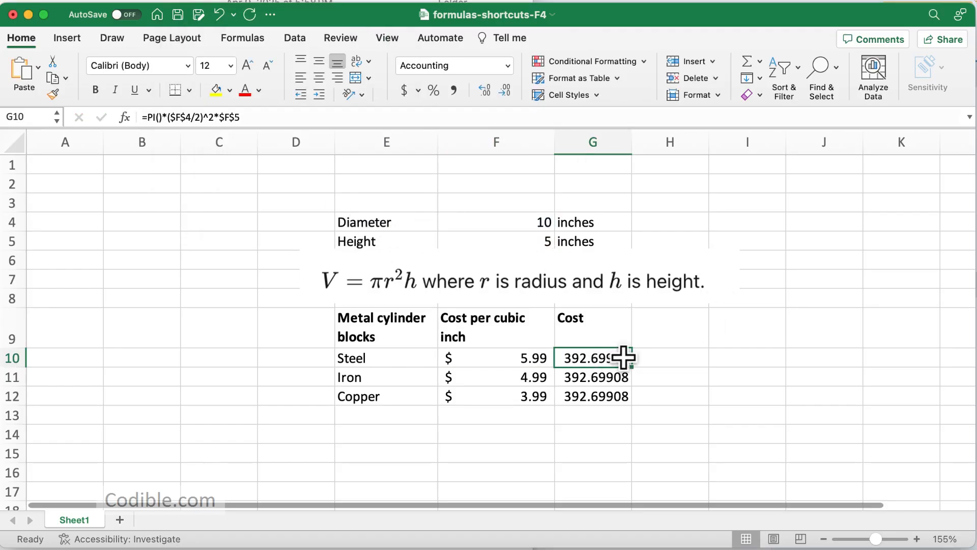
pyautogui.doubleClick(592, 357)
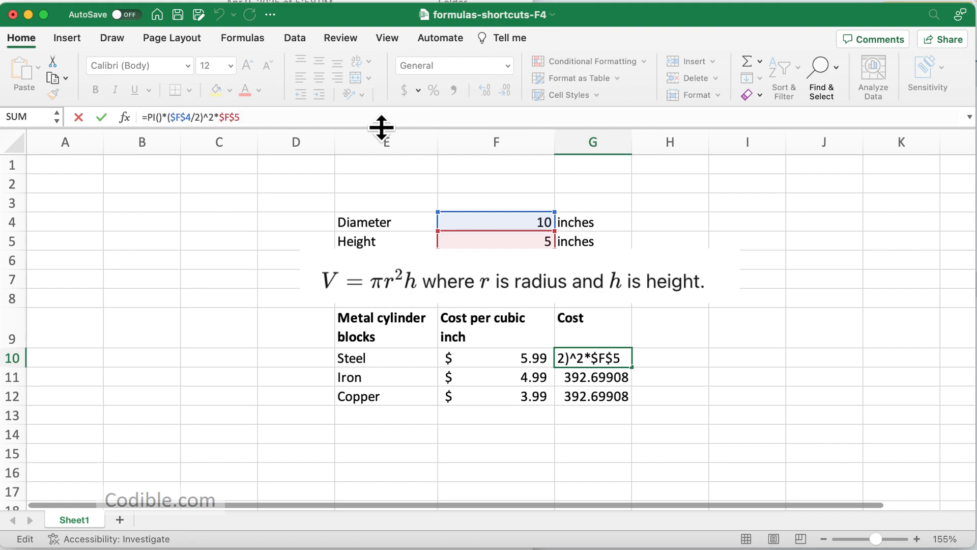
pyautogui.click(495, 357)
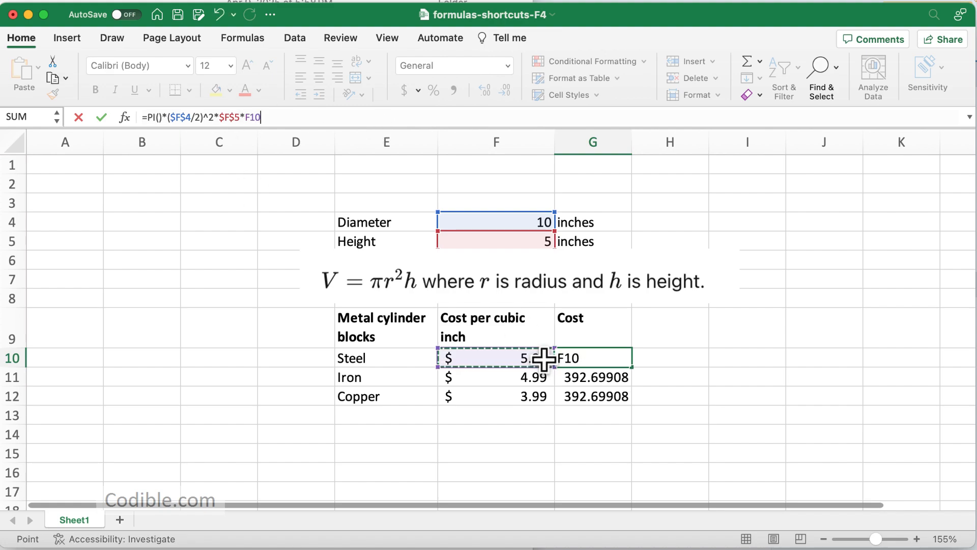
pyautogui.press('Return')
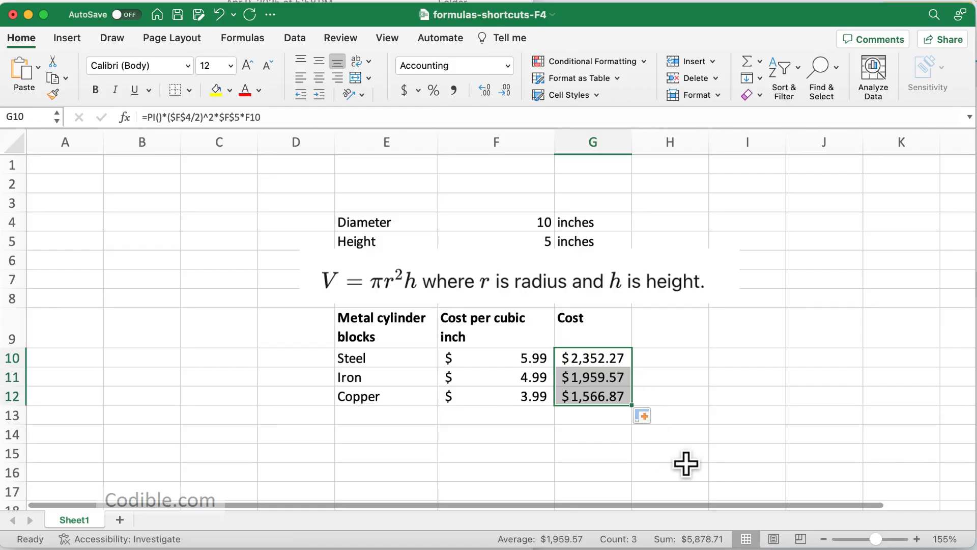
pyautogui.moveTo(684, 471)
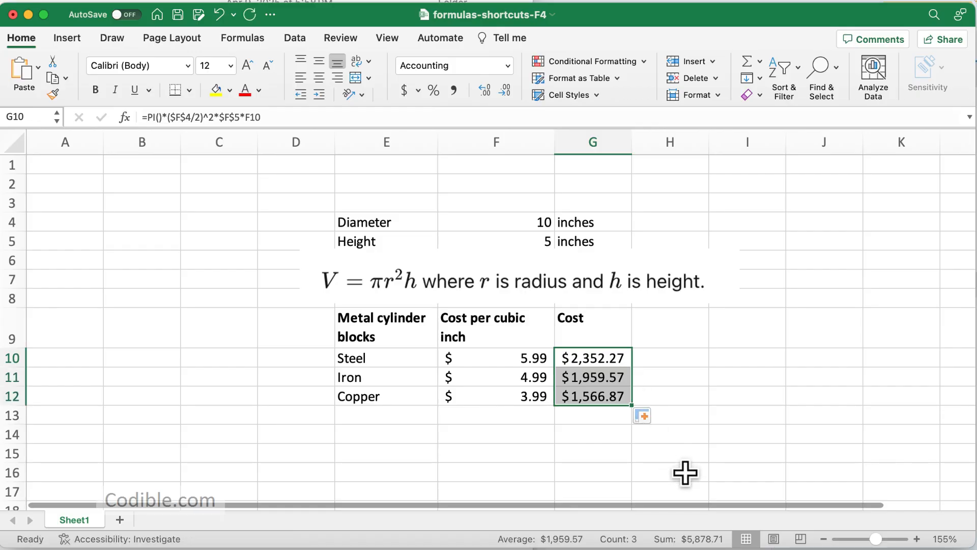
pyautogui.moveTo(723, 380)
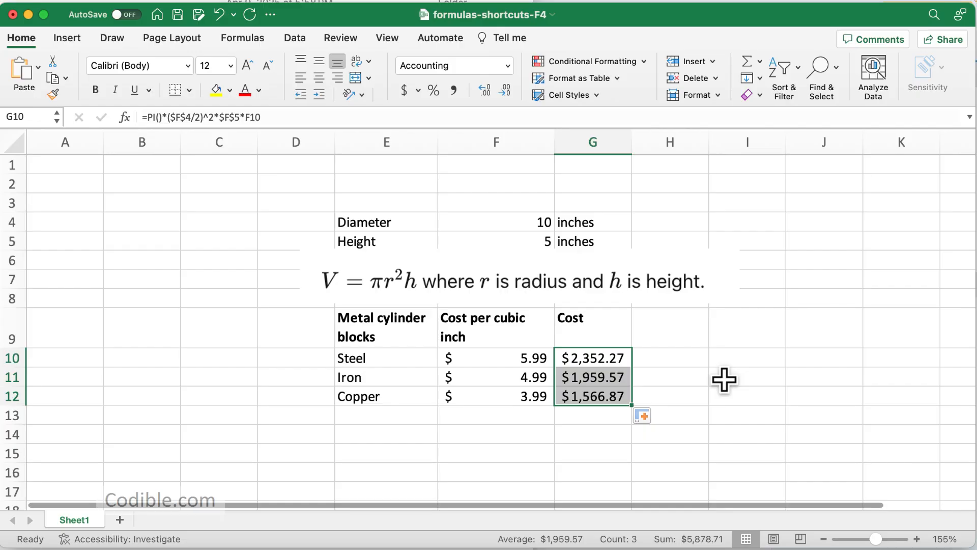
pyautogui.click(746, 377)
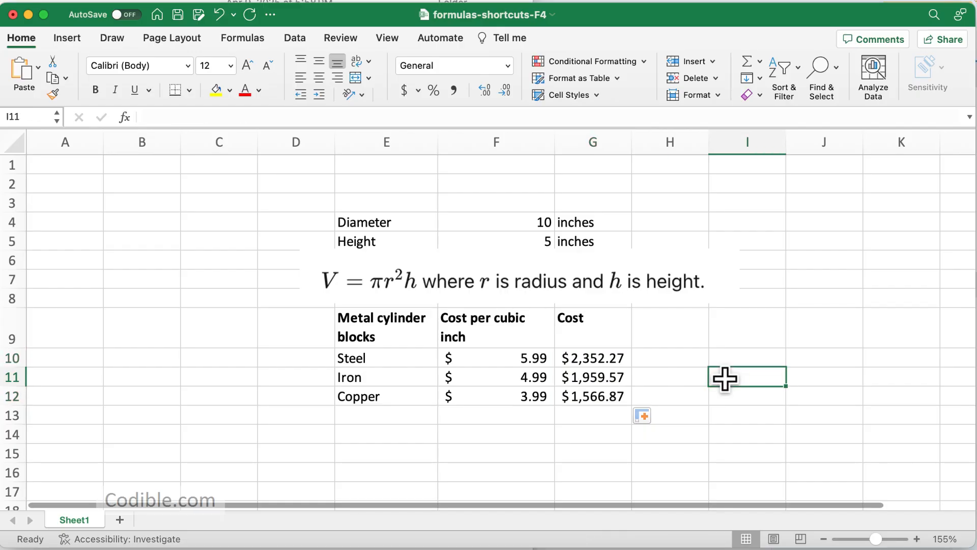